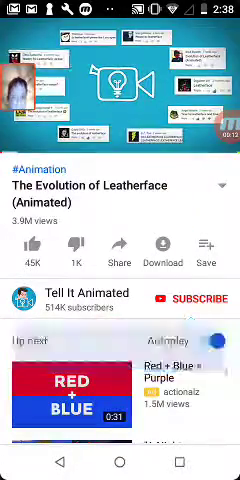
Play 'The Evolution of Leatherface (Animated)' full screen in landscape through to the Audible sponsor segment
left_click(120, 84)
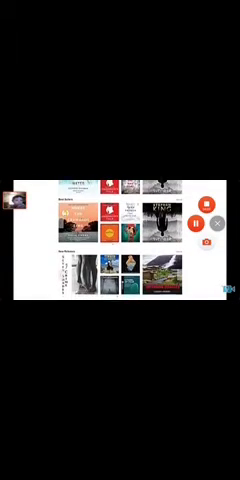
scroll("down", 3)
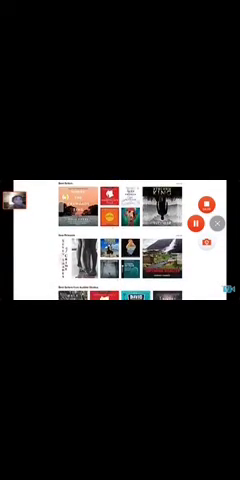
scroll("down", 3)
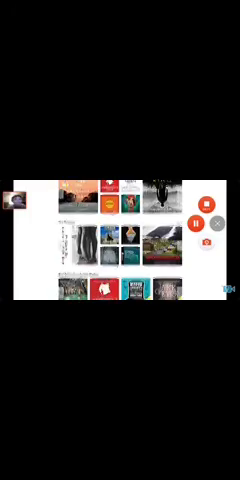